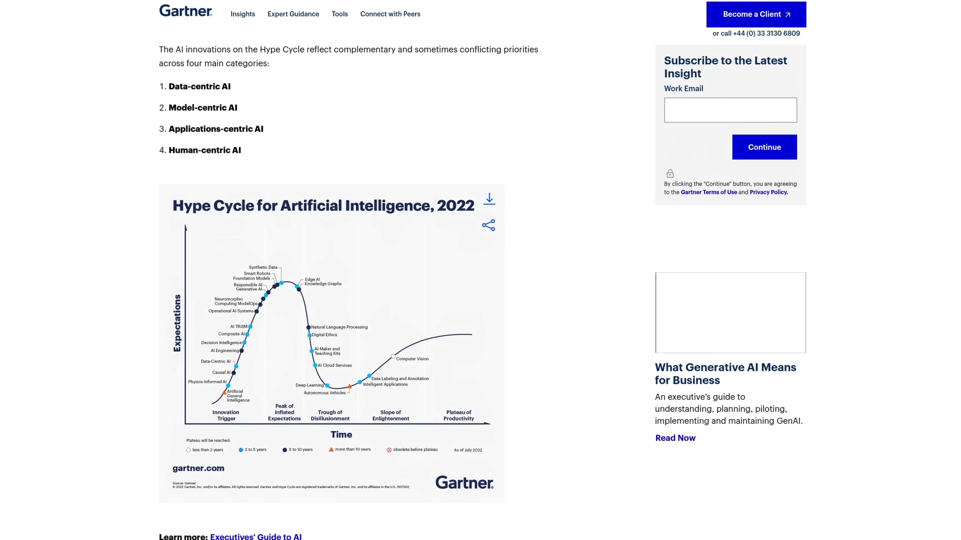
- Fill the GNOME setup About You page with the name 'My road trip' and continue
{"action": "scroll", "scroll_direction": "down", "scroll_amount": 3}
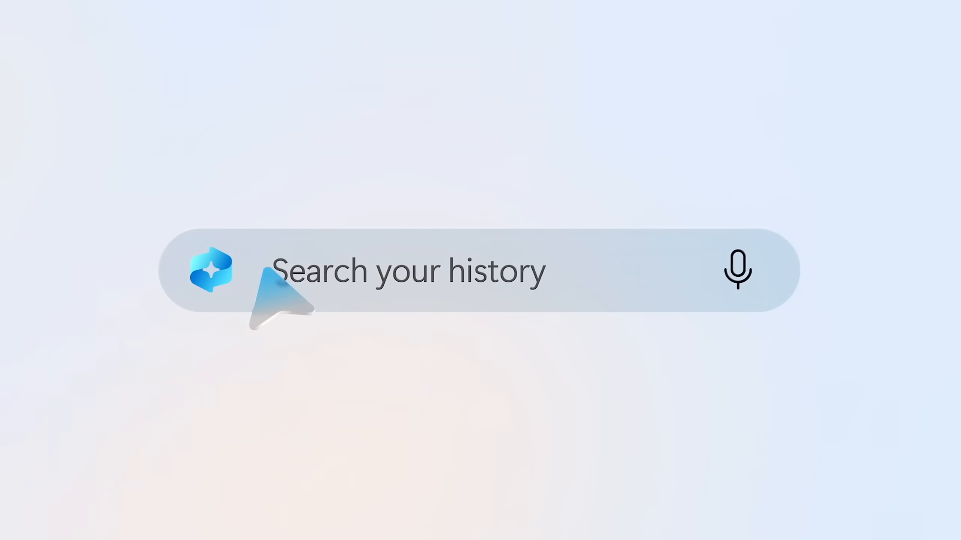
{"action": "type", "text": "My road trip"}
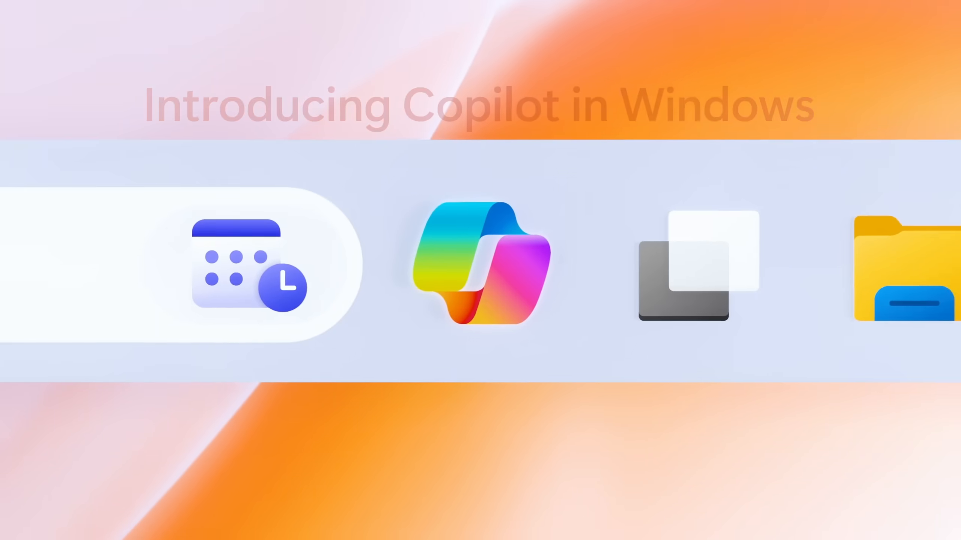
{"action": "left_click", "coordinate": [159, 498]}
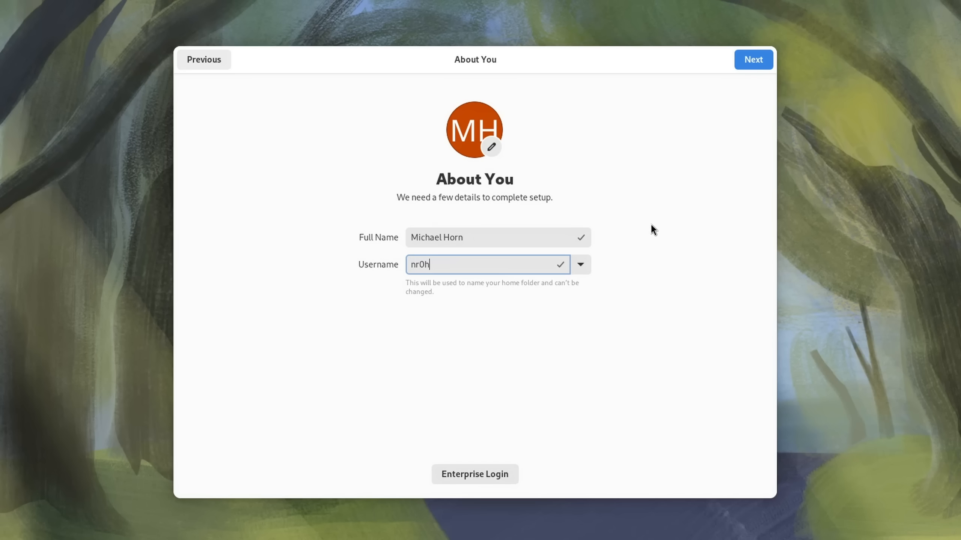
- Browse the downloadable colour schemes from the Colors settings via Get New
{"action": "left_click", "coordinate": [753, 59]}
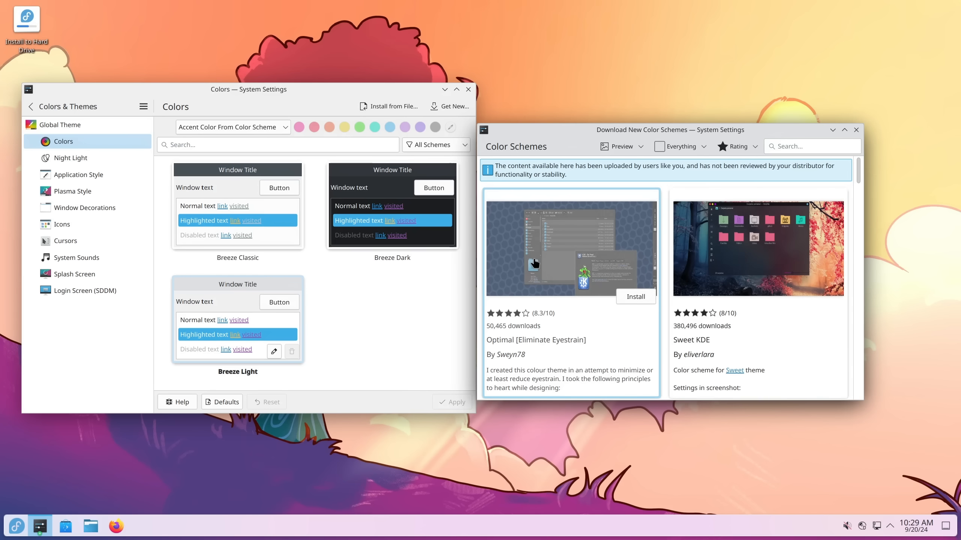
{"action": "scroll", "scroll_direction": "down", "scroll_amount": 3}
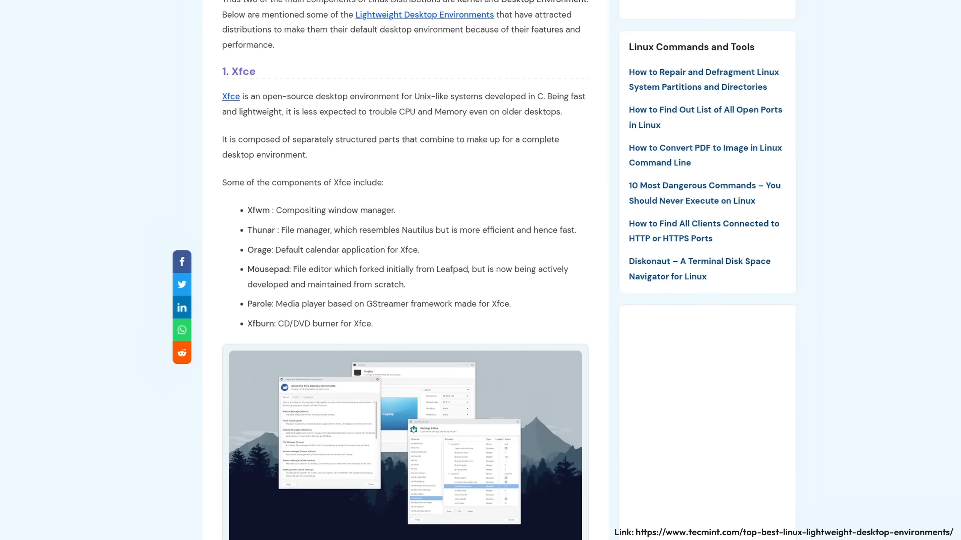
- Start installing Ubisoft Connect from the Bottles installers catalogue
{"action": "scroll", "scroll_direction": "down", "scroll_amount": 3}
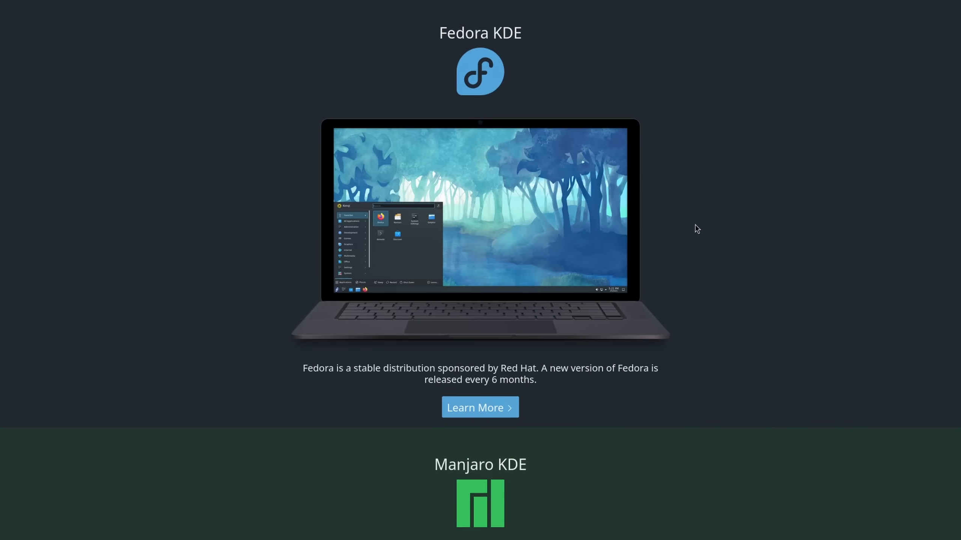
{"action": "mouse_move", "coordinate": [429, 379]}
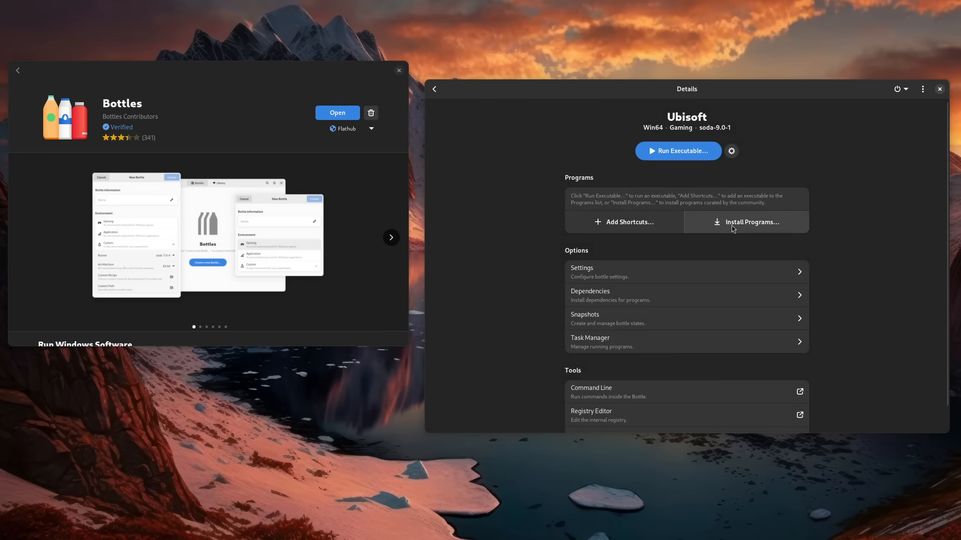
{"action": "left_click", "coordinate": [751, 222]}
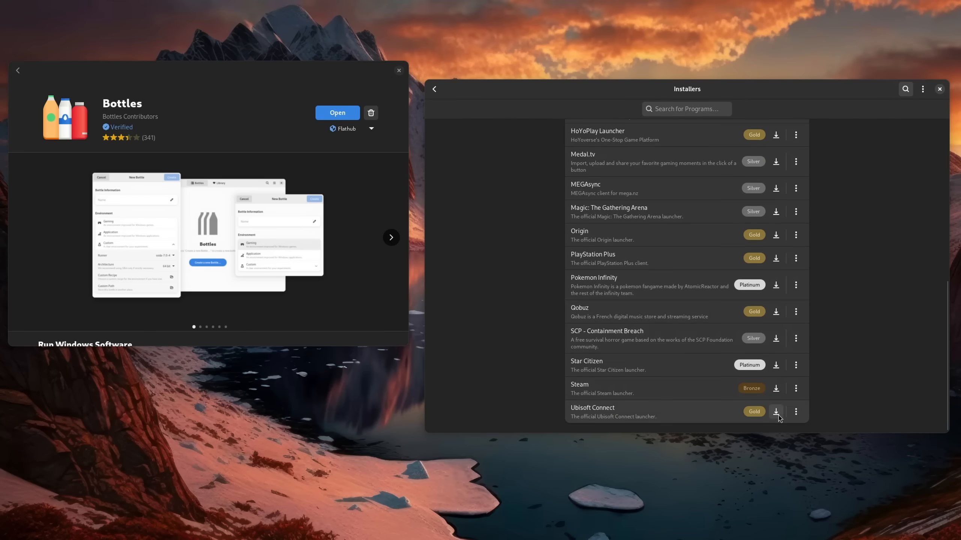
{"action": "left_click", "coordinate": [775, 411]}
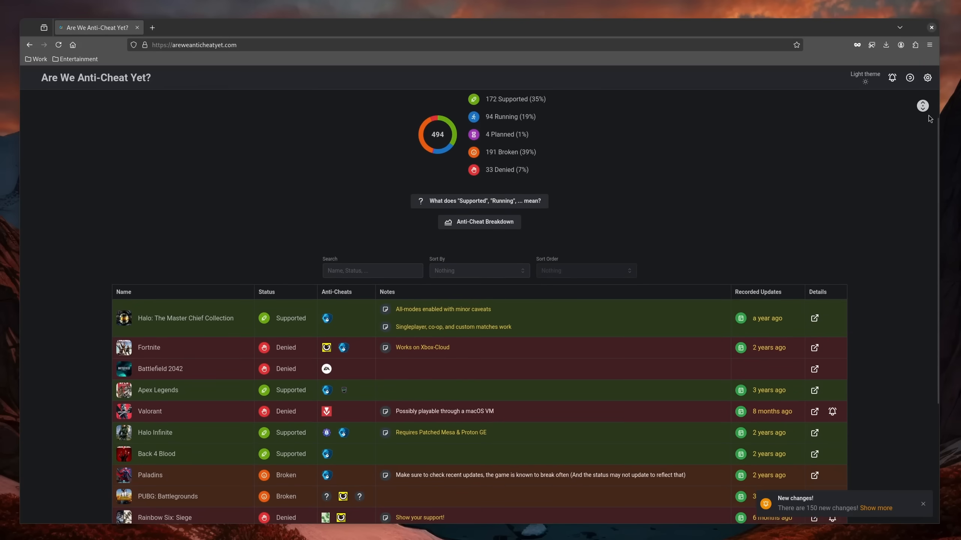
- Scroll the areweanticheatyet.com table of 494 games and their Linux anti-cheat status
{"action": "scroll", "scroll_direction": "down", "scroll_amount": 3}
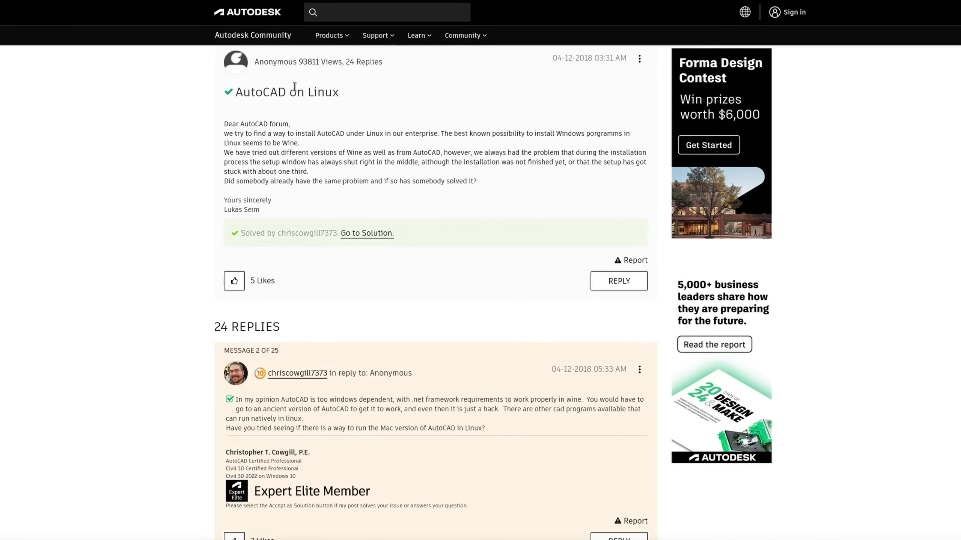
- Highlight text in the solved 'AutoCAD on Linux' Autodesk Community thread
{"action": "left_click_drag", "start_coordinate": [299, 402], "coordinate": [432, 403]}
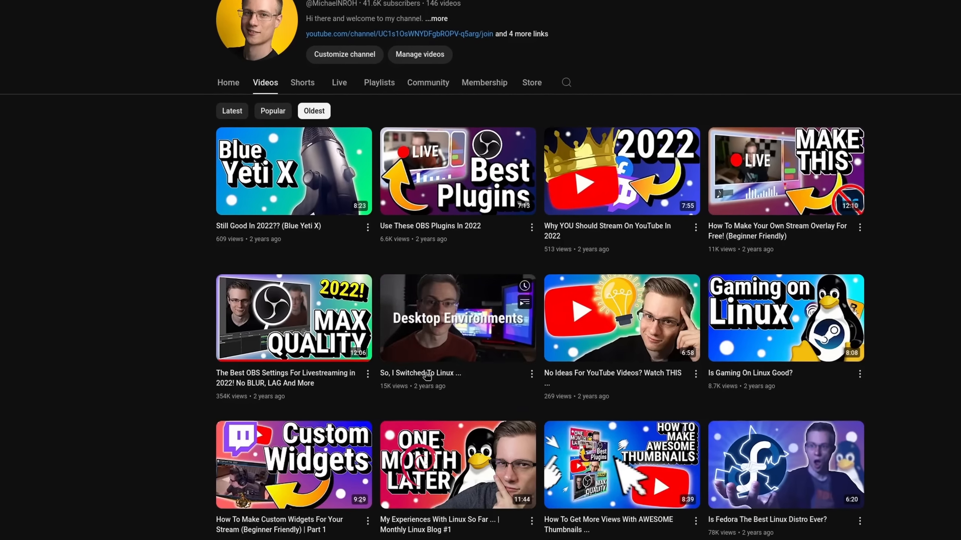
- Sort the channel's videos newest first, view membership tiers, then visit the merch store
{"action": "left_click", "coordinate": [232, 111]}
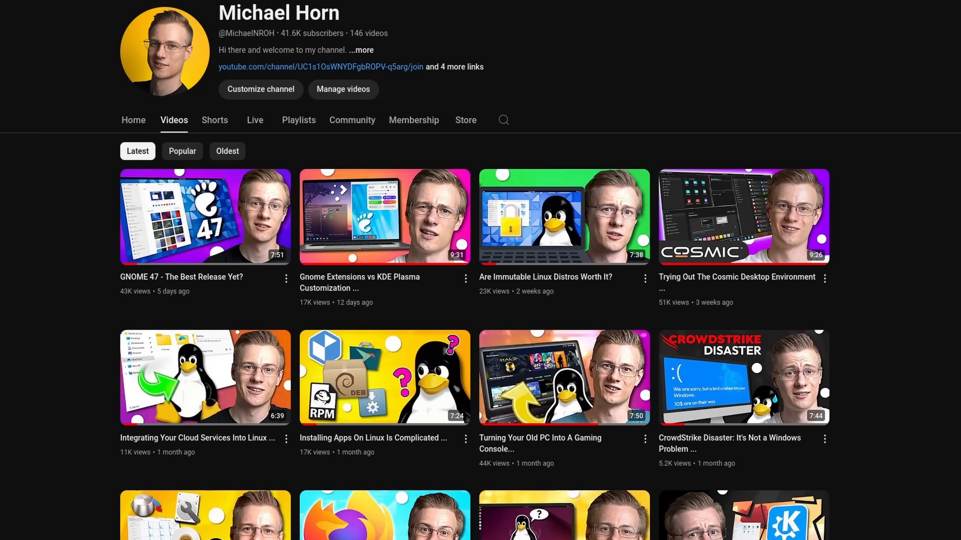
{"action": "left_click", "coordinate": [414, 120]}
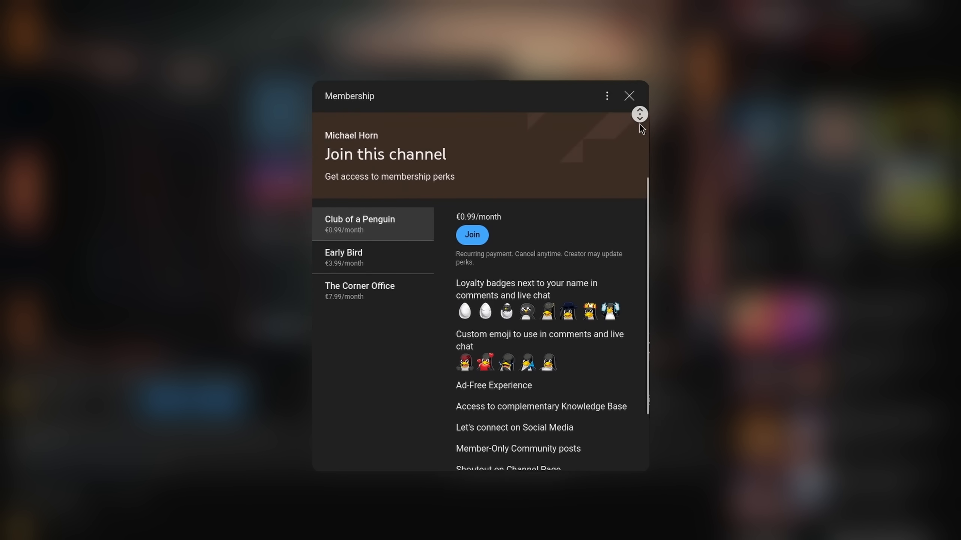
{"action": "left_click", "coordinate": [629, 96]}
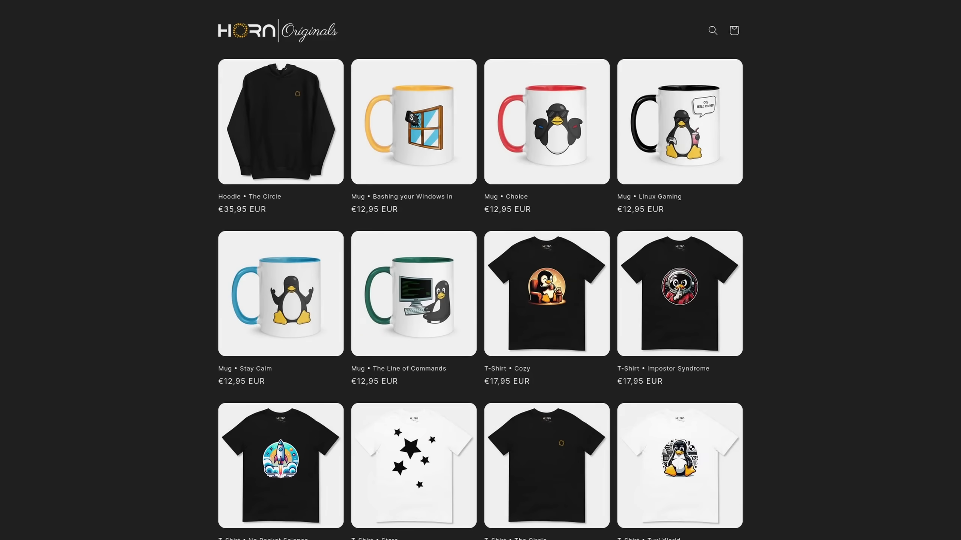